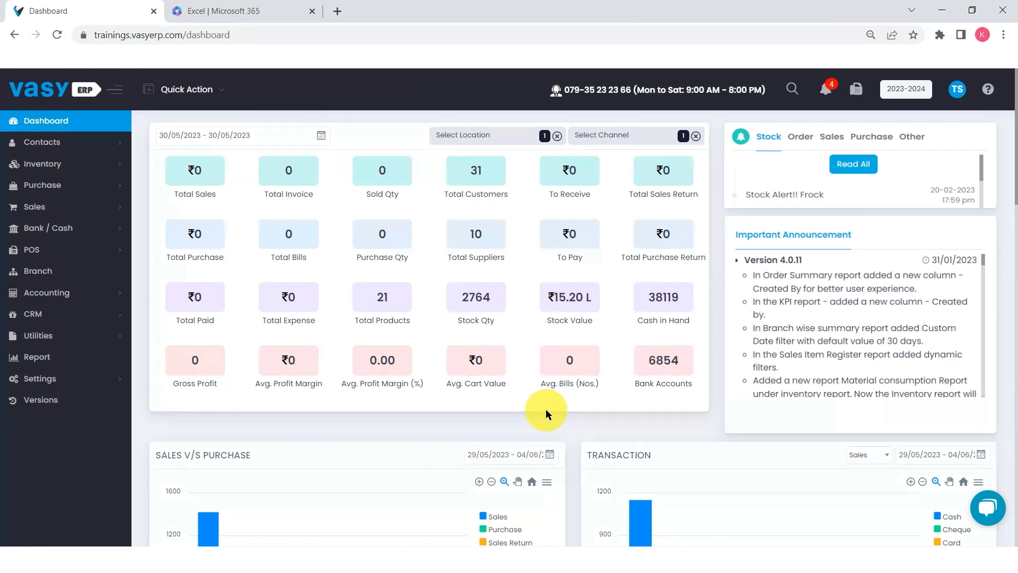
Go to the Stock Transfer list under Inventory
click(44, 163)
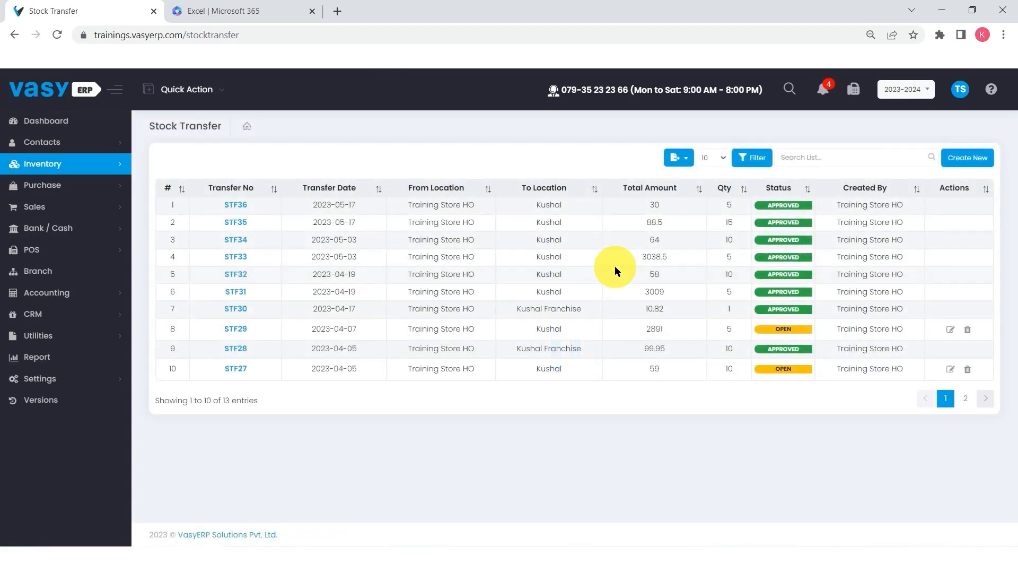
mouse_move(627, 268)
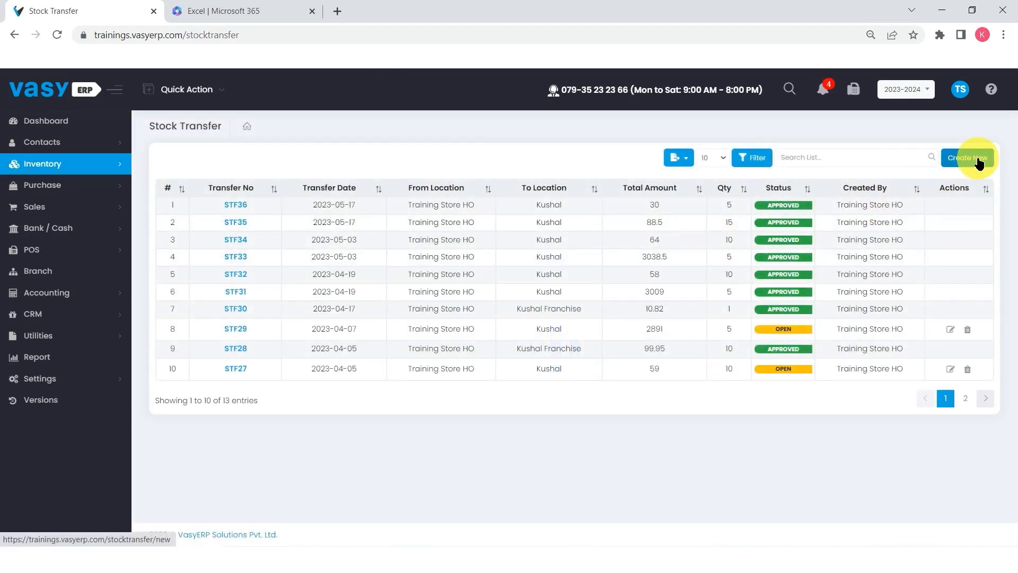
Create a new transfer from Training Store HO to the Kushal branch
click(967, 157)
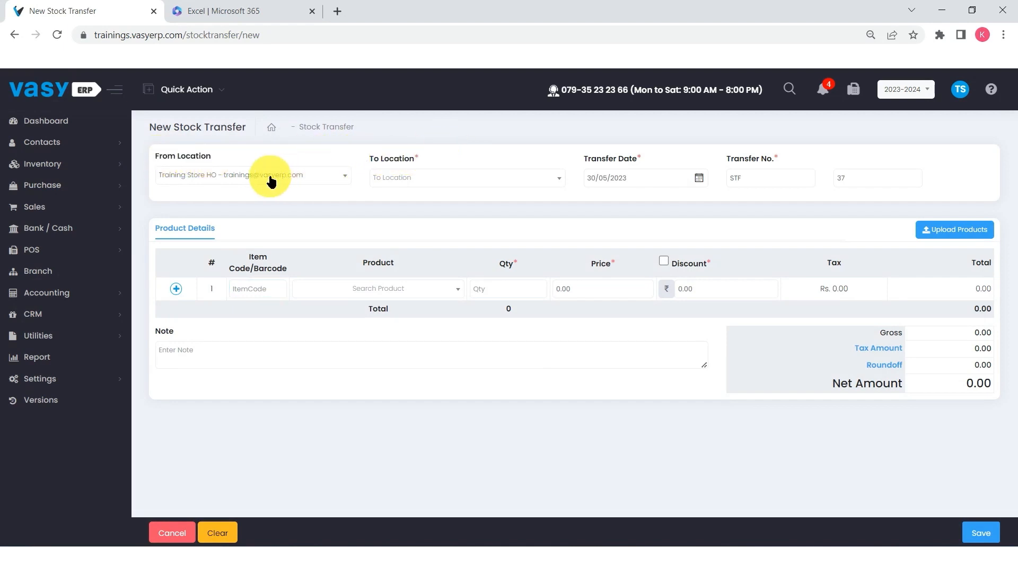
click(252, 175)
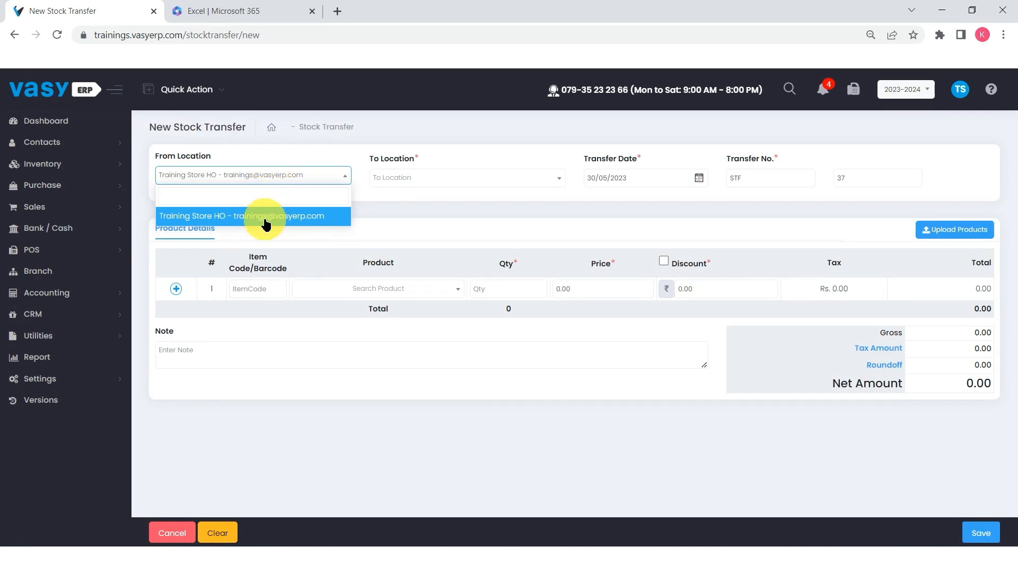
click(250, 215)
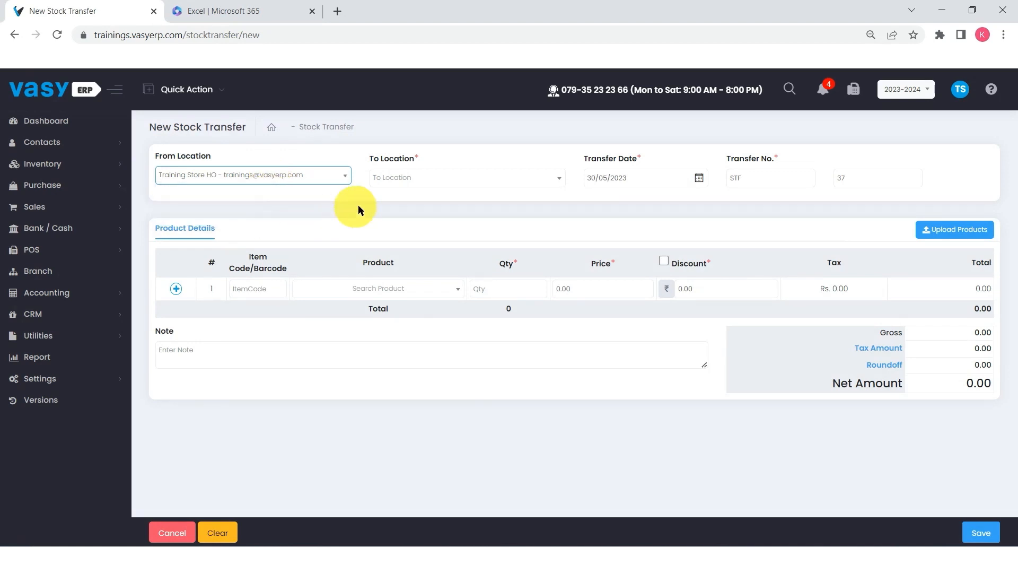
click(467, 177)
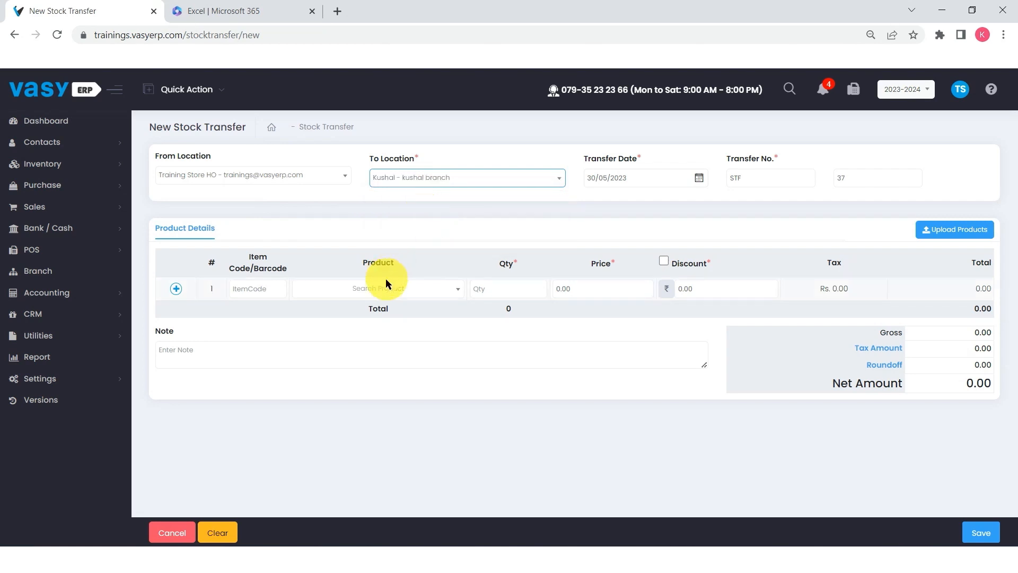
Add Oreo with quantity 10, confirming its batch, for a net amount of 70.80
text(oreo)
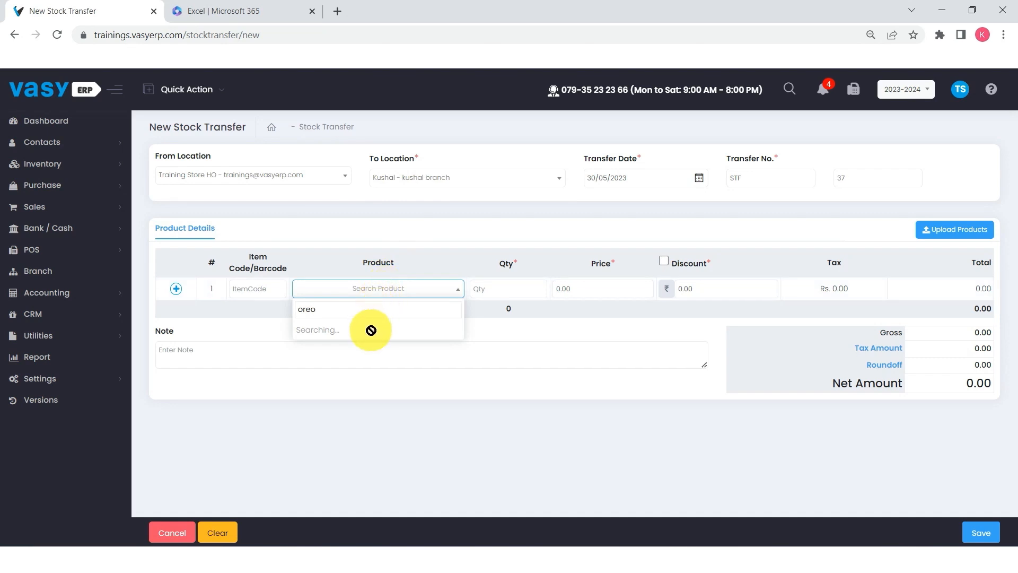
click(305, 309)
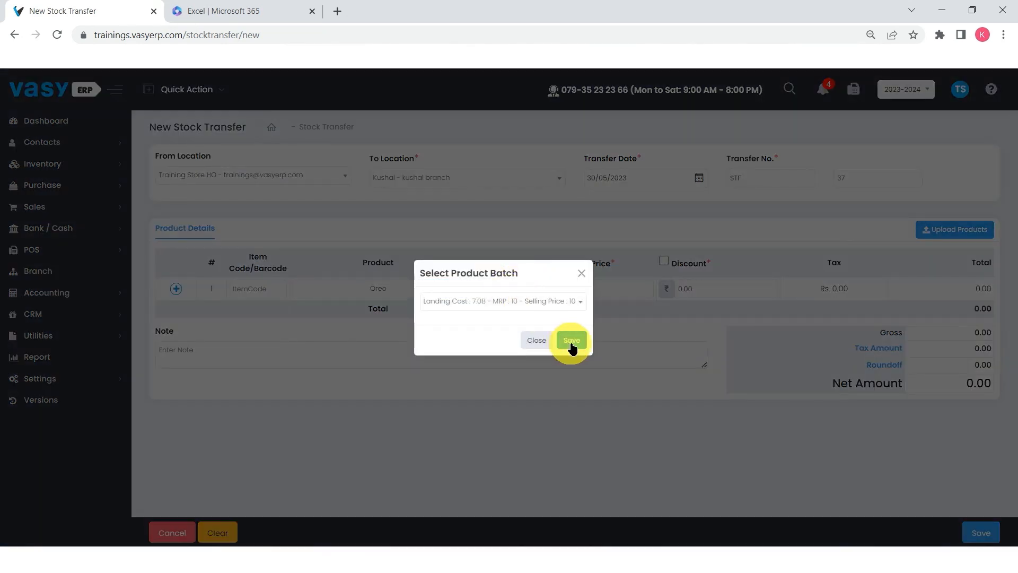
click(571, 339)
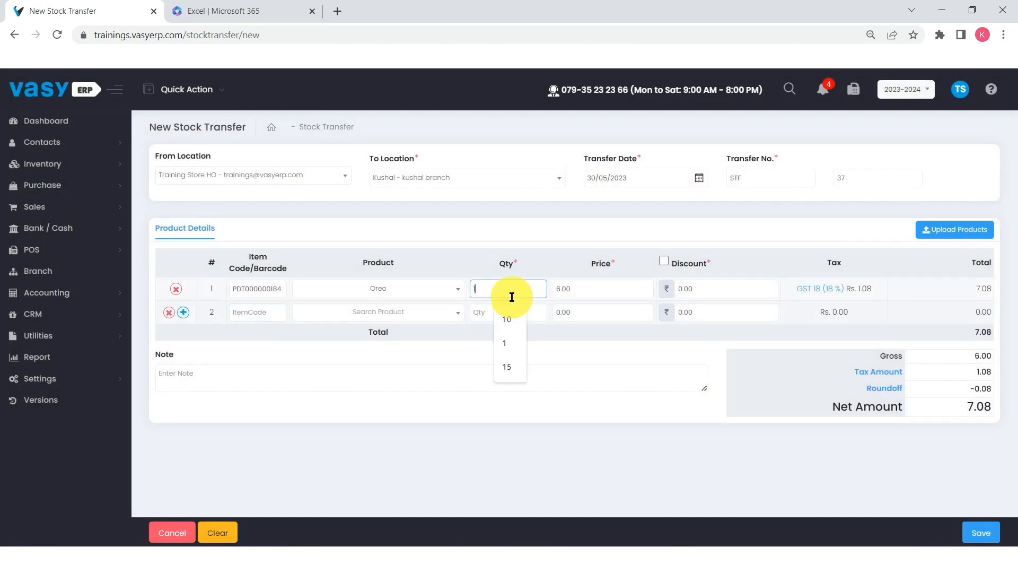
click(506, 319)
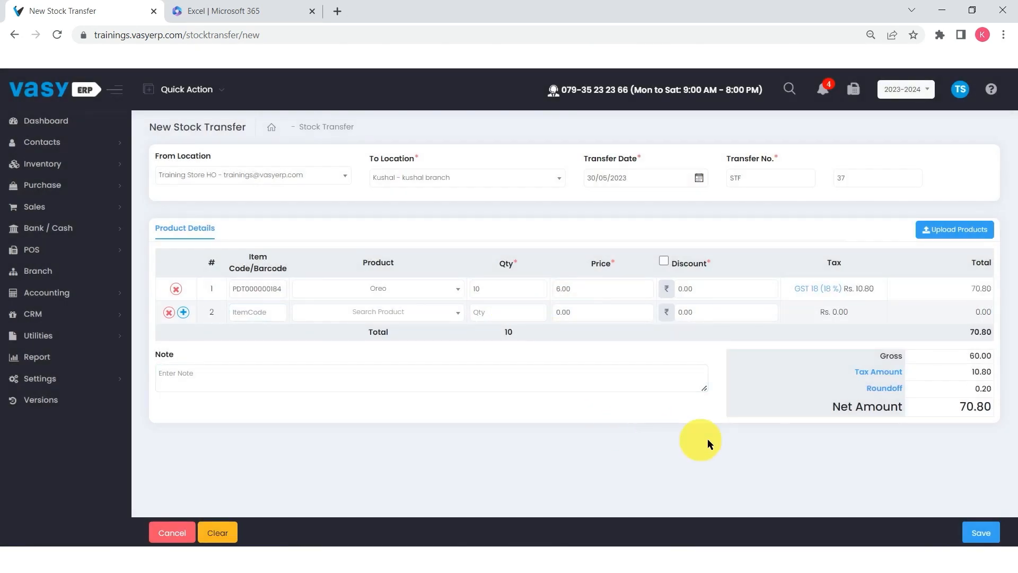
mouse_move(1000, 516)
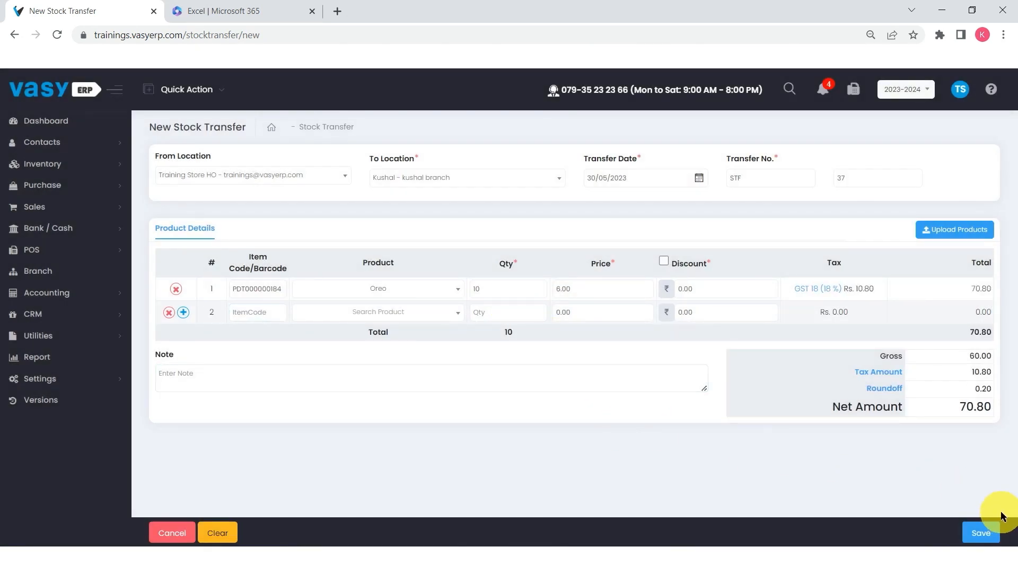
click(169, 311)
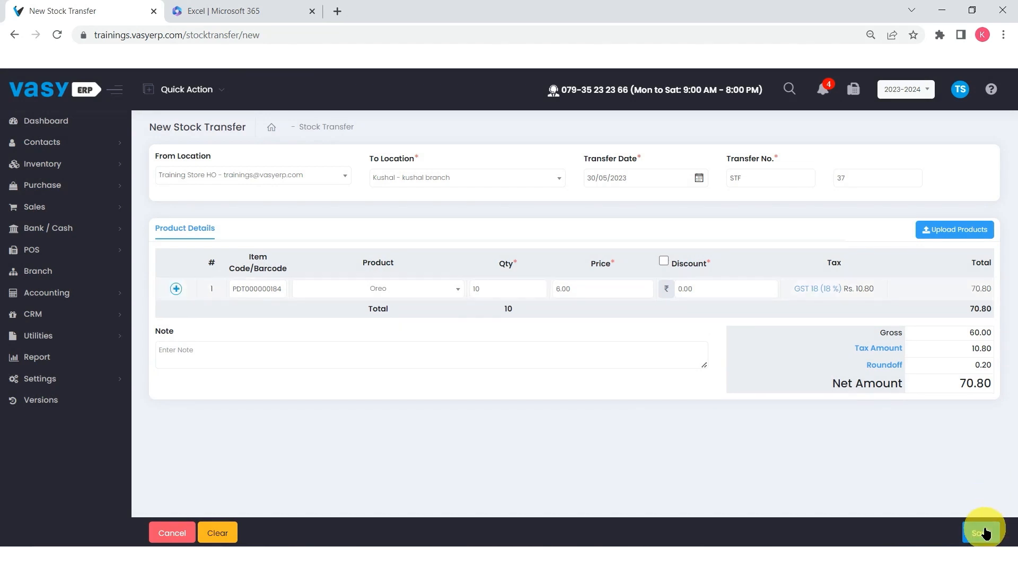
Confirm saving the stock transfer as STF37
click(983, 533)
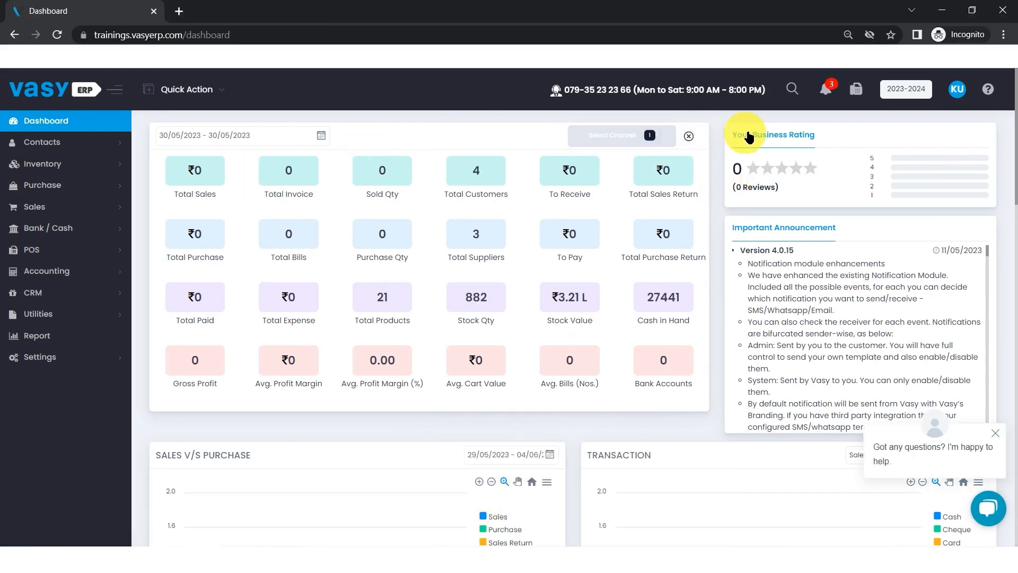
click(825, 89)
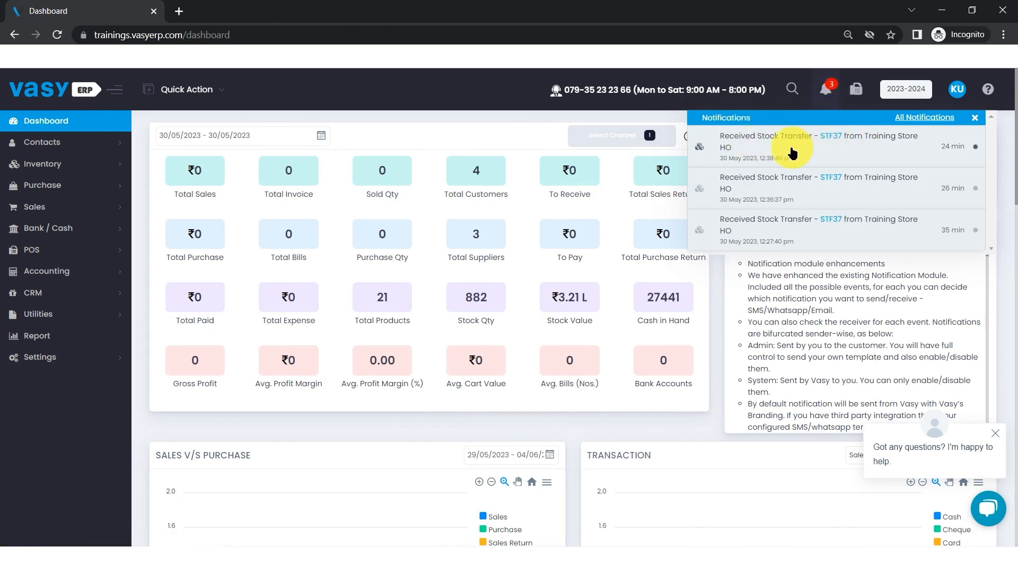
mouse_move(805, 153)
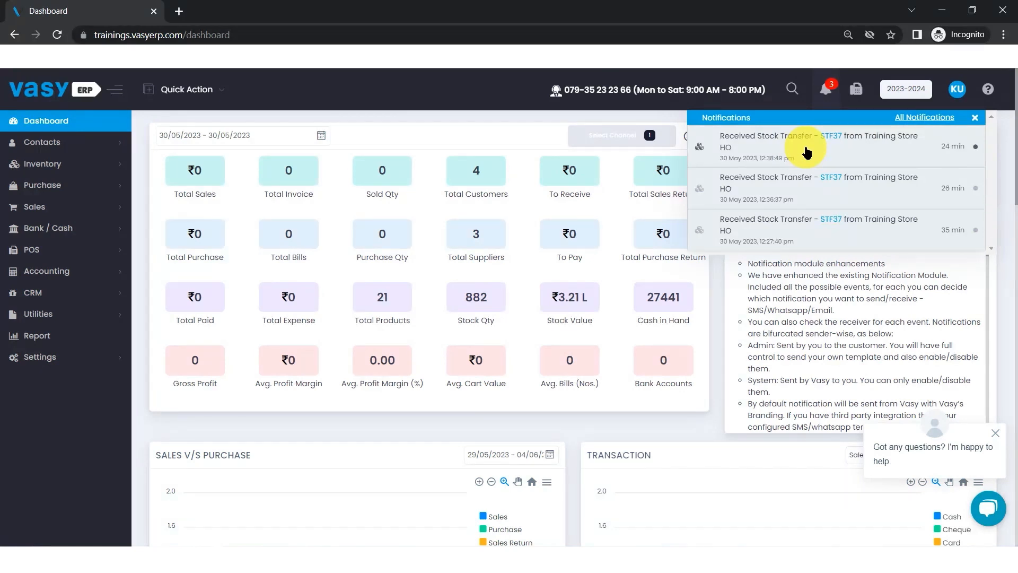
mouse_move(569, 143)
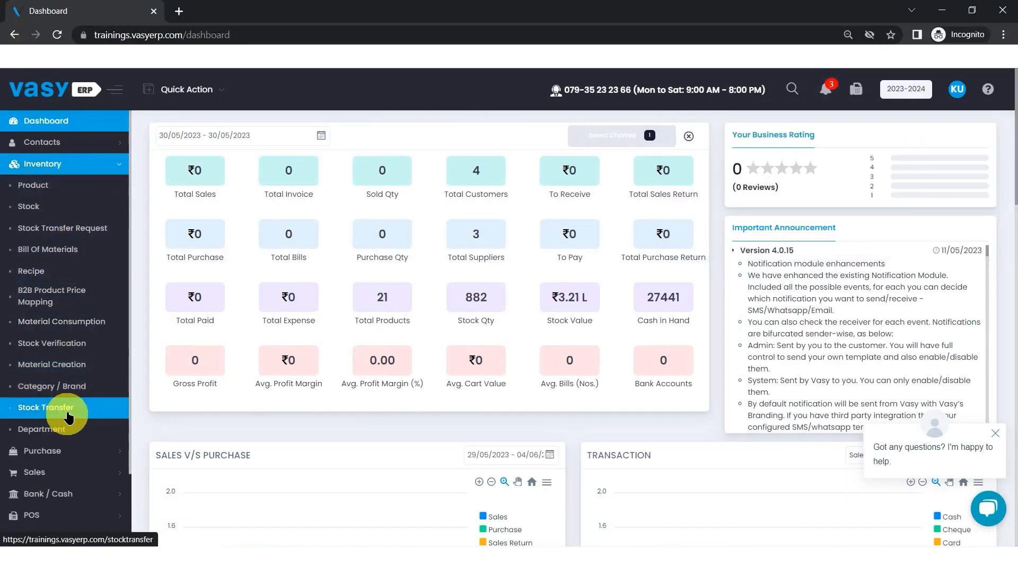
View transfer STF37's details: 10 Oreo from Training Store HO awaiting approval
click(45, 408)
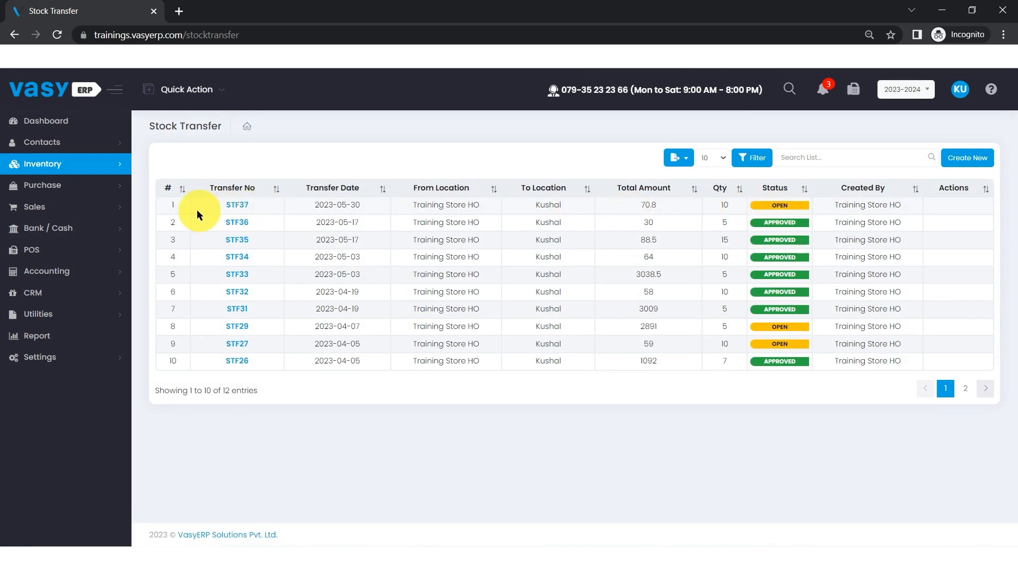
click(236, 205)
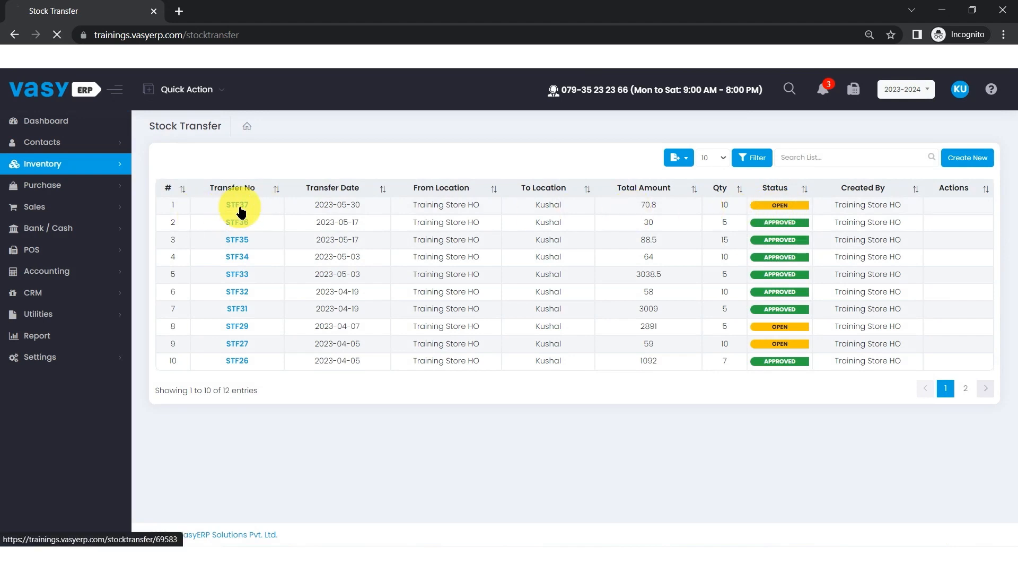
click(236, 204)
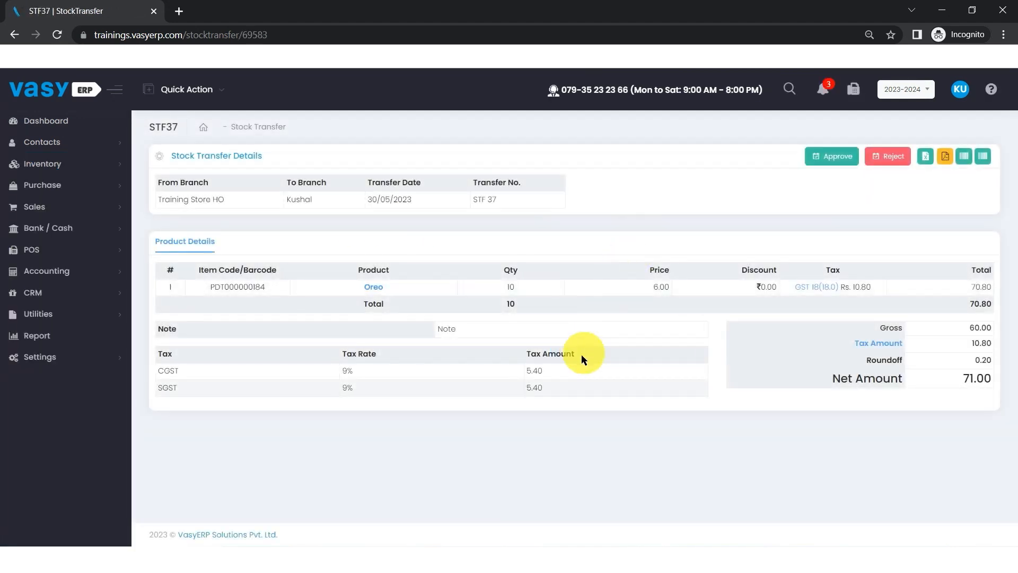